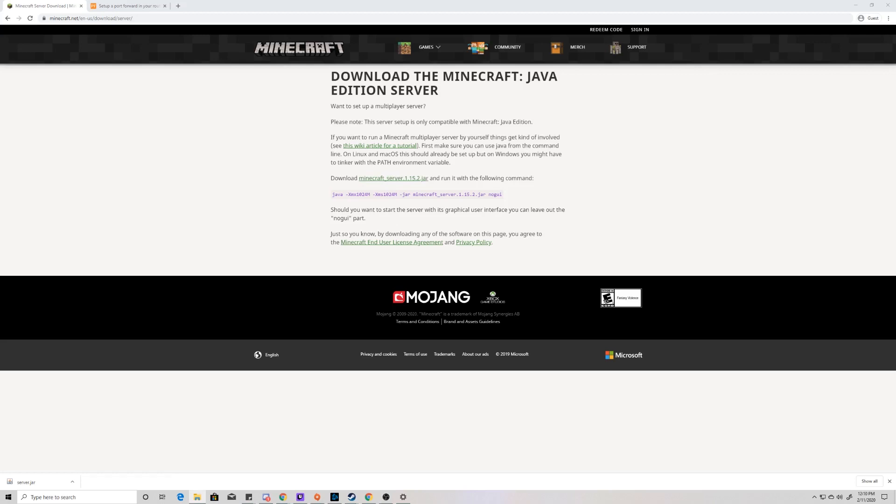
# Step: Run server.jar in the ServerVideo folder so it generates logs, eula.txt and server.properties
pyautogui.click(196, 496)
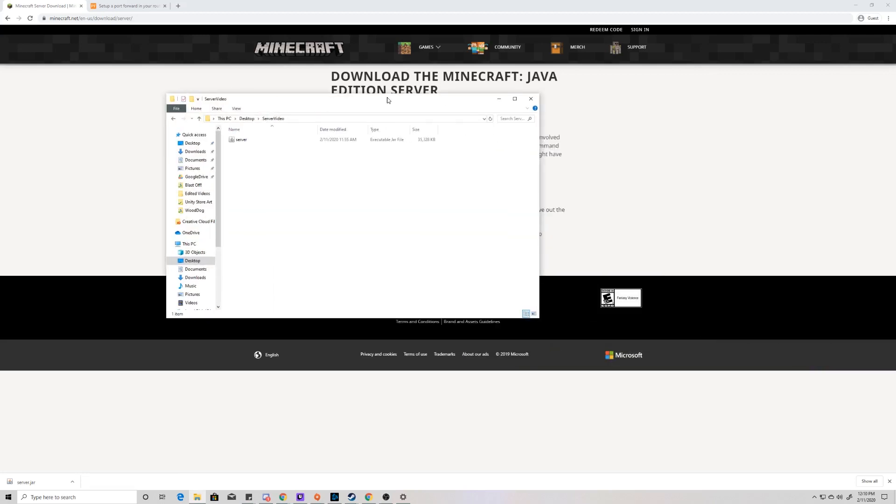
pyautogui.click(241, 139)
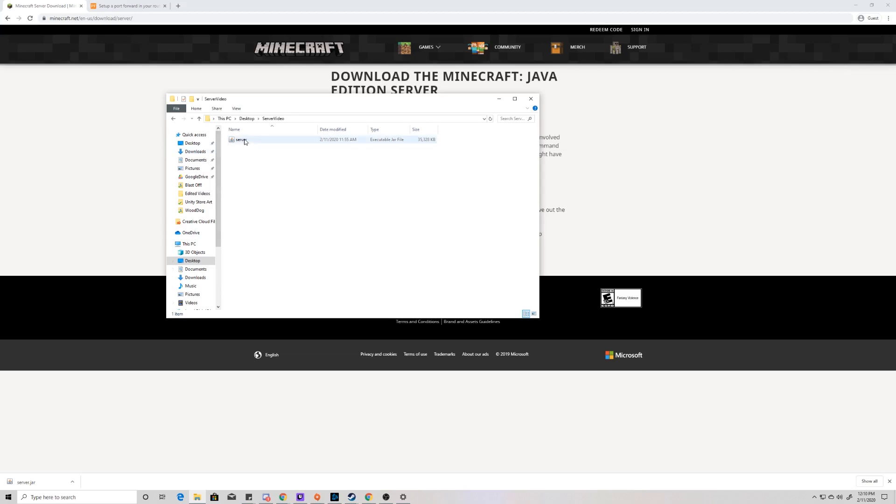
pyautogui.click(242, 139)
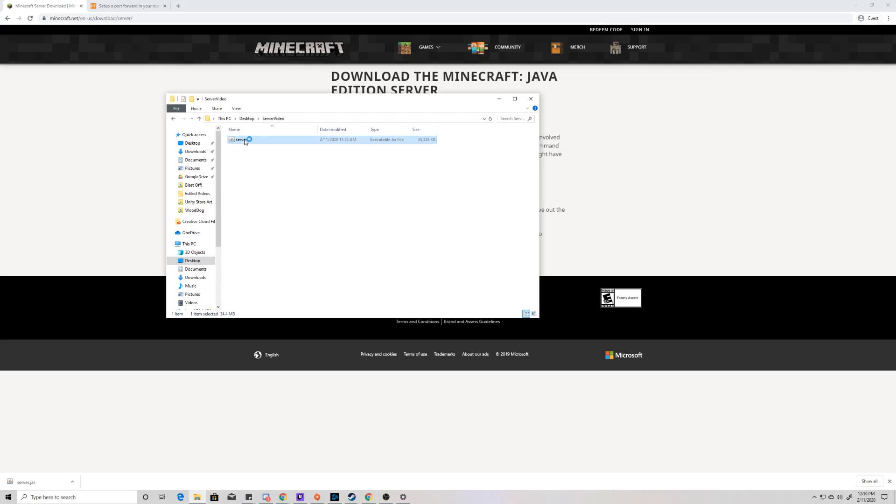
pyautogui.doubleClick(239, 139)
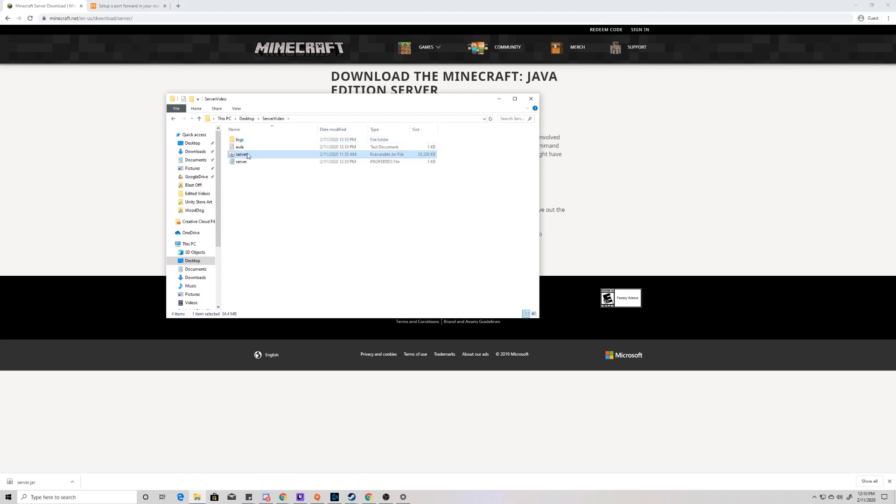
pyautogui.moveTo(248, 143)
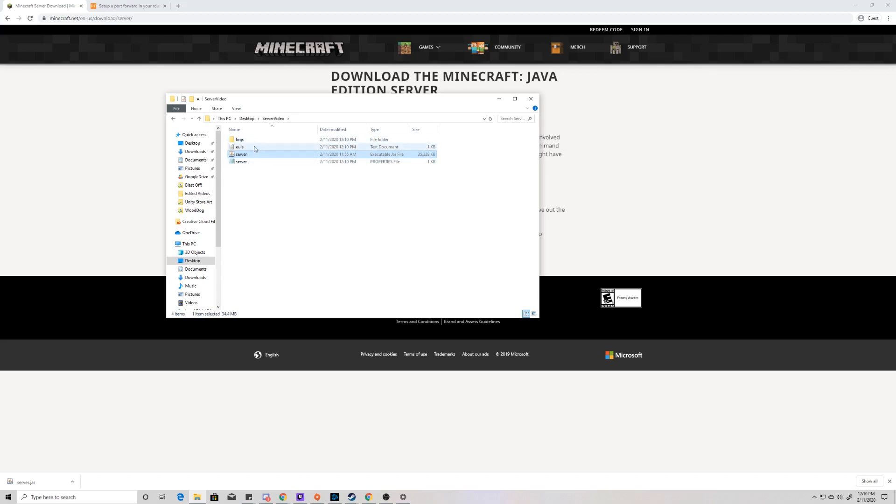
# Step: Edit eula.txt so it reads eula=true, then save and close Notepad
pyautogui.doubleClick(240, 146)
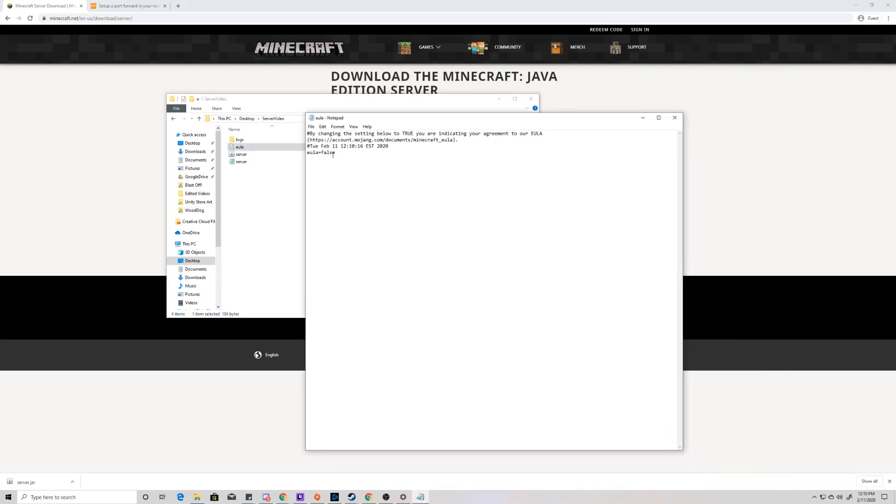
pyautogui.doubleClick(328, 152)
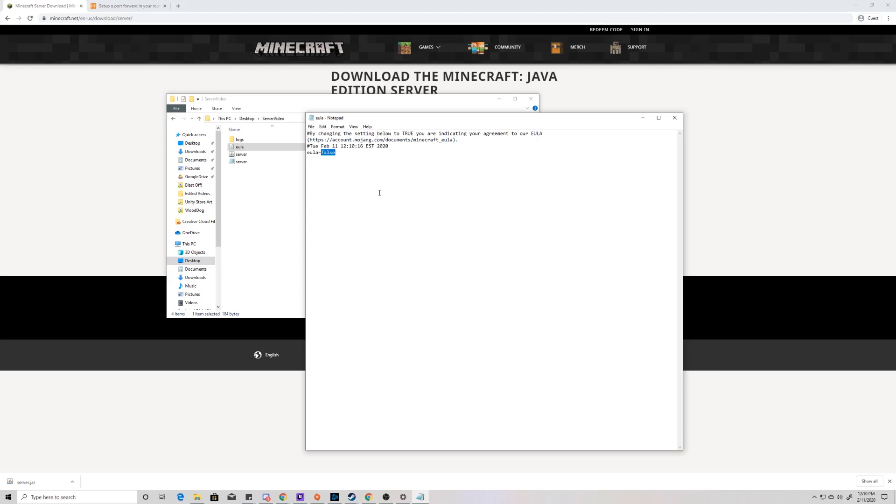
pyautogui.write('true')
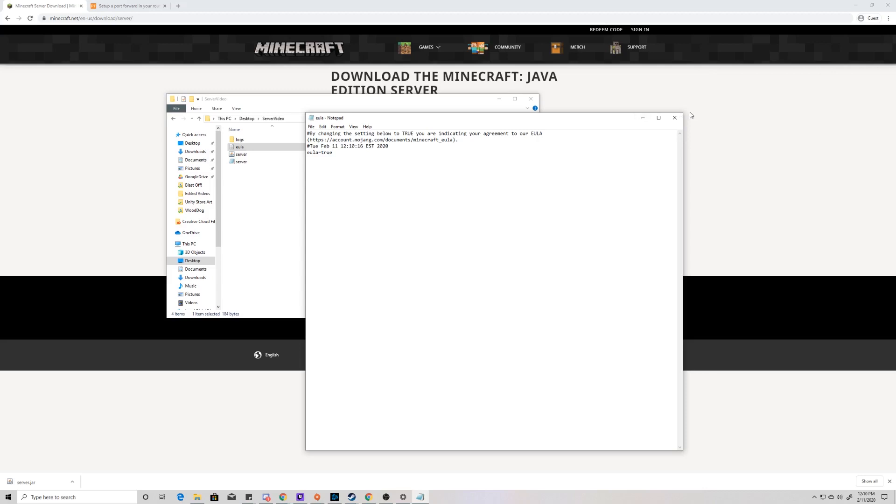
pyautogui.click(674, 118)
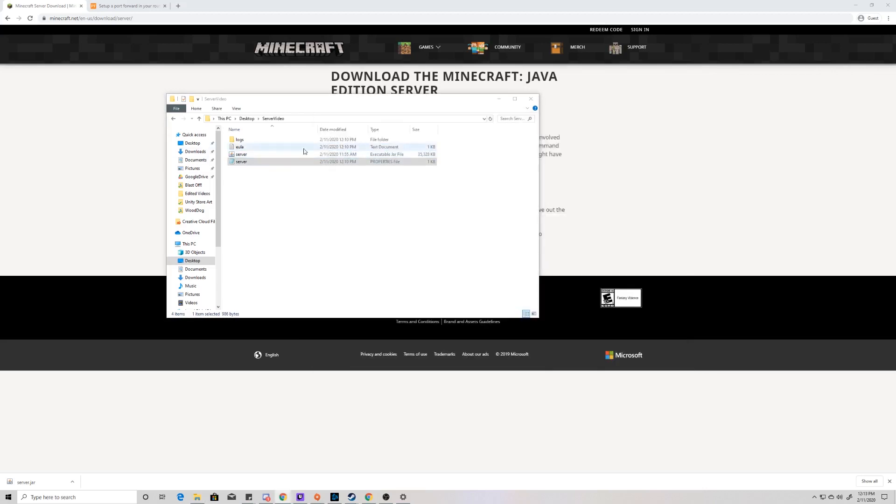
# Step: View server.properties in Notepad and prepare a Run box with cmd
pyautogui.doubleClick(240, 161)
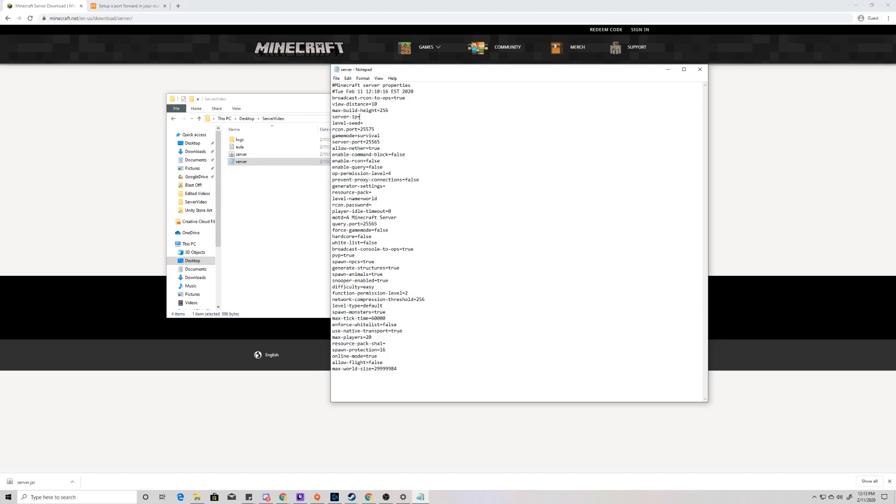
pyautogui.doubleClick(341, 116)
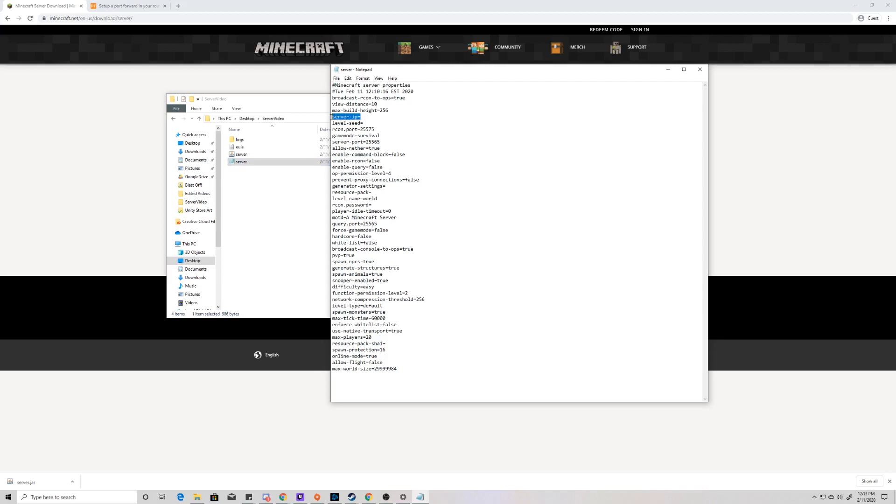
pyautogui.click(361, 117)
pyautogui.write('cmd')
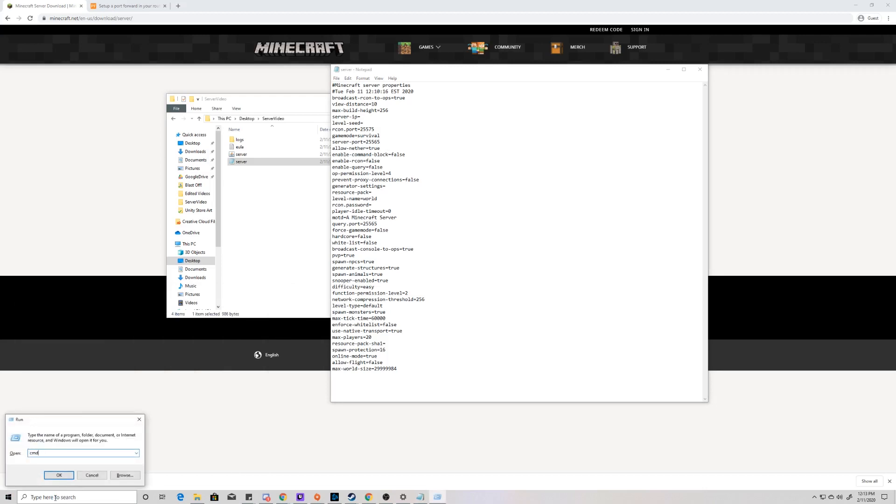
# Step: Run ipconfig in Command Prompt to list the Ethernet adapter's IP configuration
pyautogui.click(57, 475)
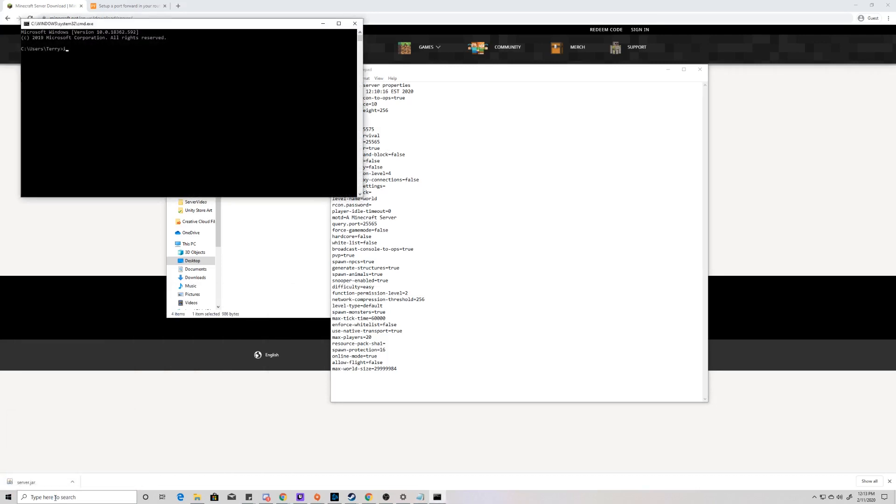
pyautogui.write('pconfig')
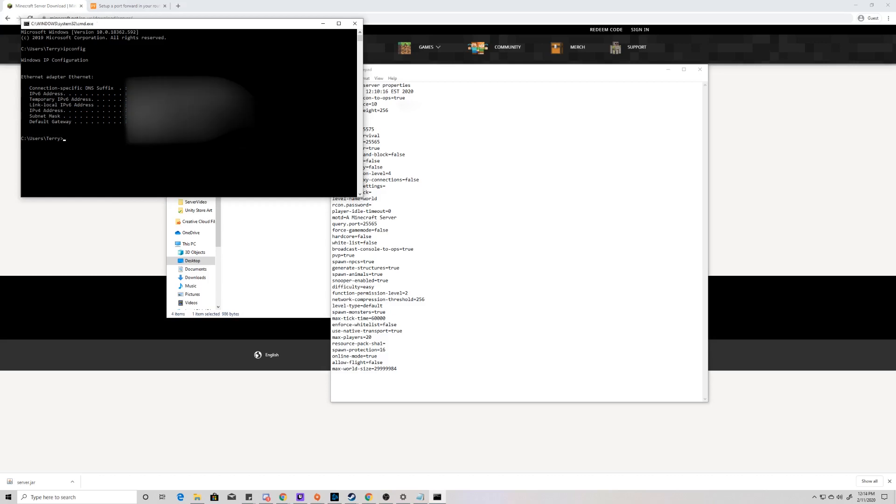
pyautogui.moveTo(401, 76)
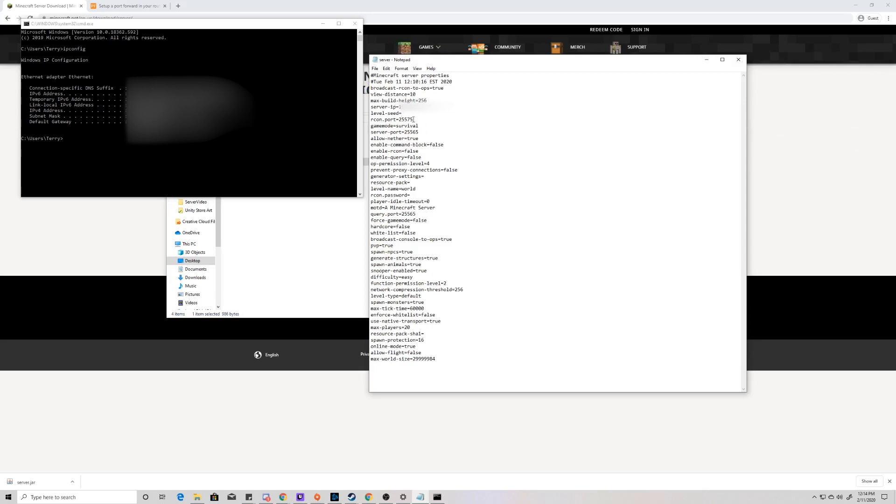
# Step: Copy the port number from server.properties before switching to the portforward.com guide
pyautogui.doubleClick(406, 120)
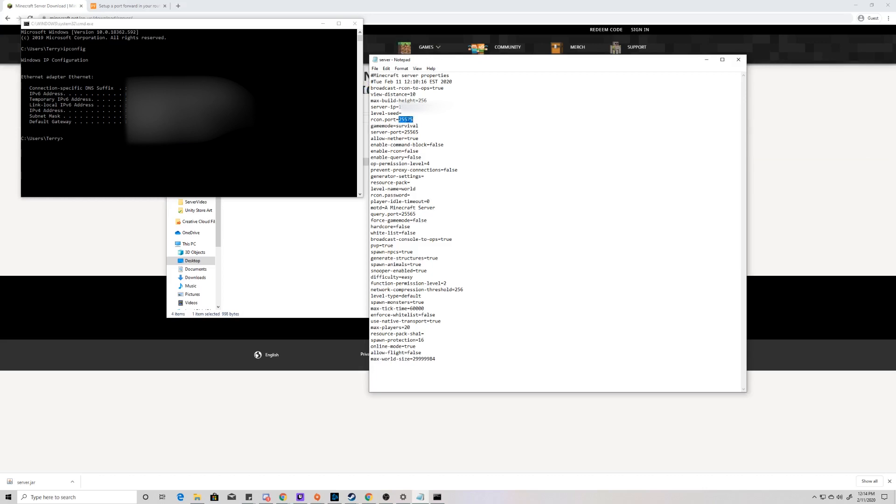
pyautogui.rightClick(405, 119)
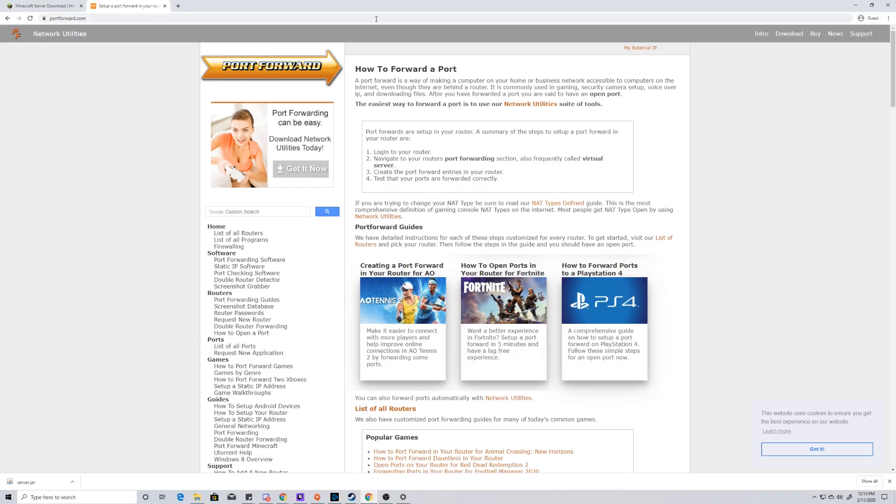
pyautogui.moveTo(238, 233)
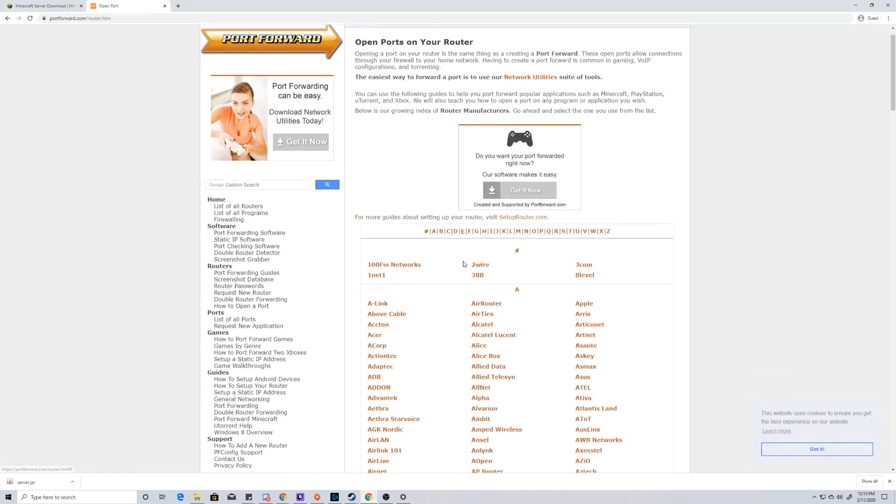
# Step: Browse the Hewlett Packard hn200e router guide down to its port-forwarding steps
pyautogui.scroll(-3)
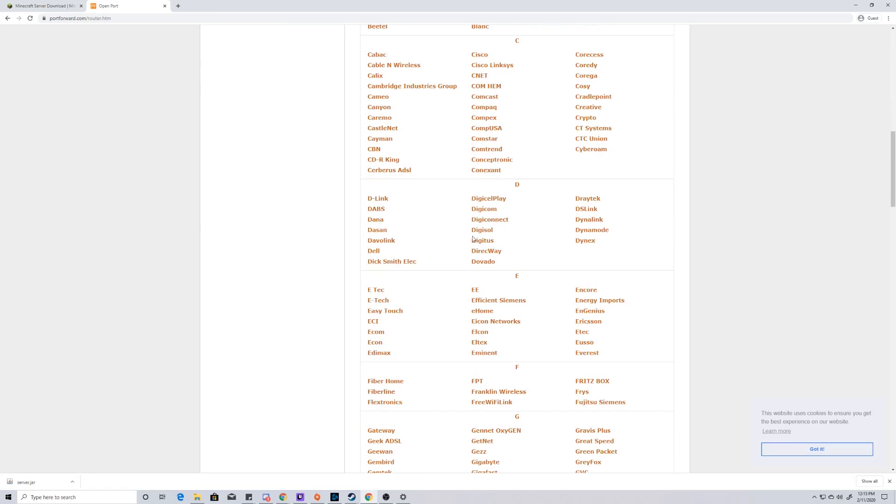
pyautogui.scroll(-3)
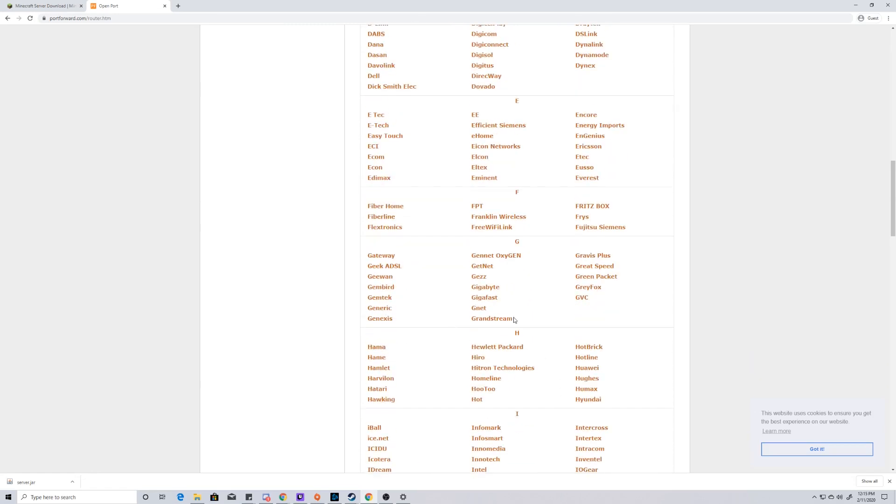
pyautogui.click(497, 346)
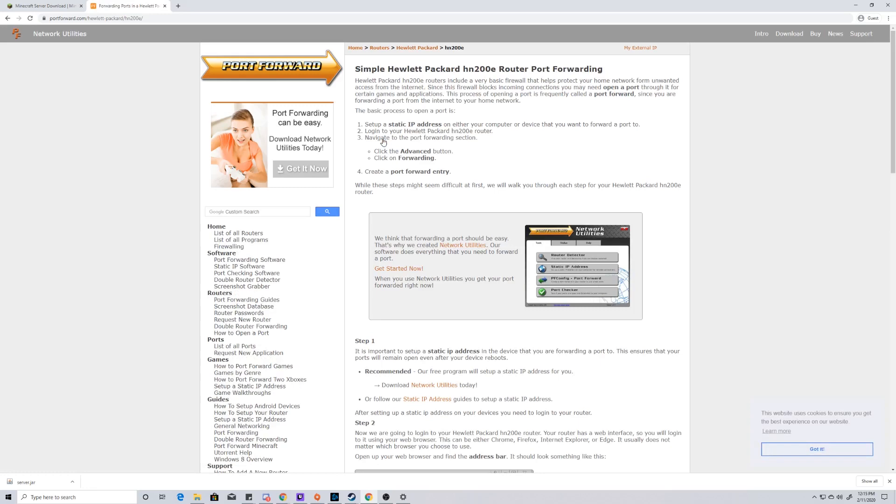
pyautogui.scroll(-3)
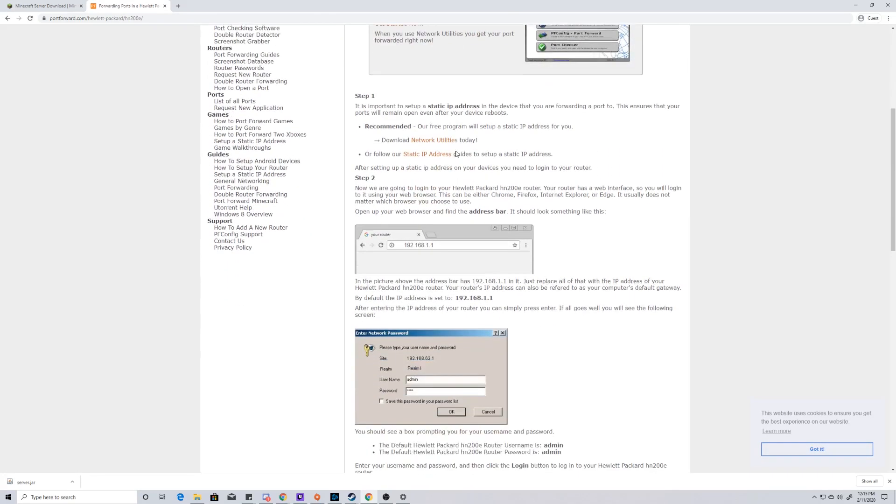
pyautogui.scroll(-3)
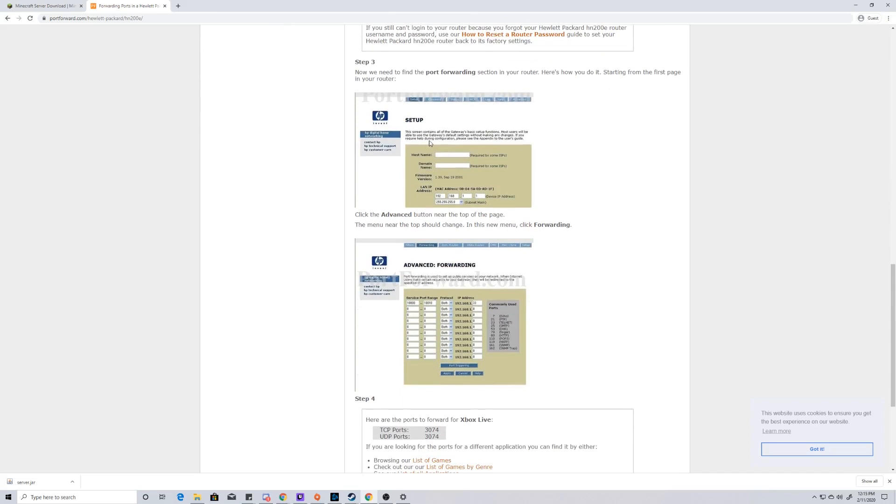
pyautogui.scroll(-3)
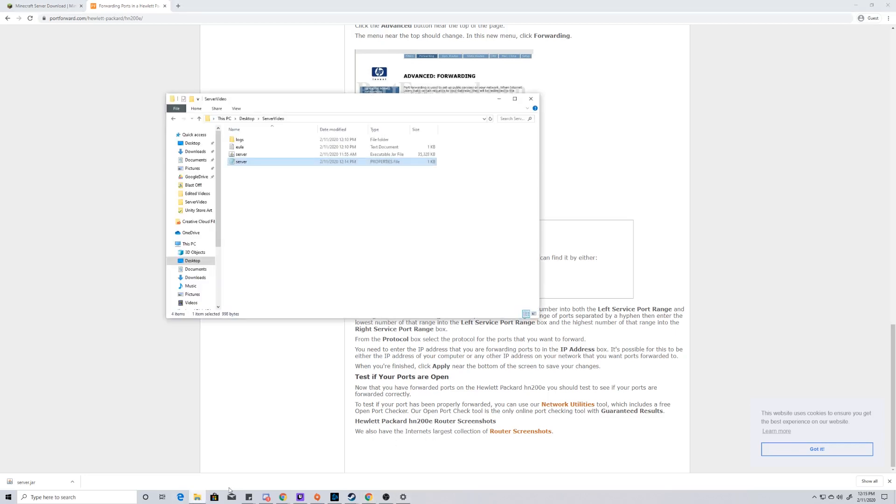
# Step: Check server.properties to confirm server-port=25565 and close it again
pyautogui.doubleClick(241, 161)
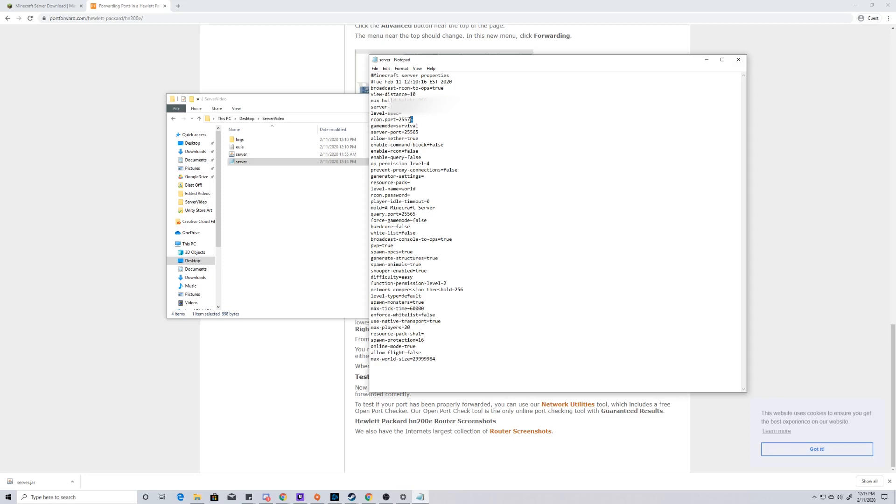
pyautogui.doubleClick(404, 119)
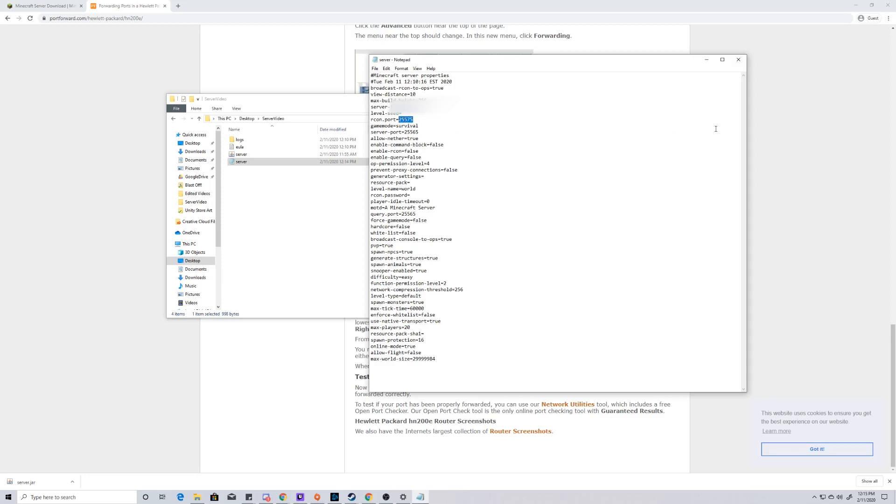
pyautogui.moveTo(404, 126)
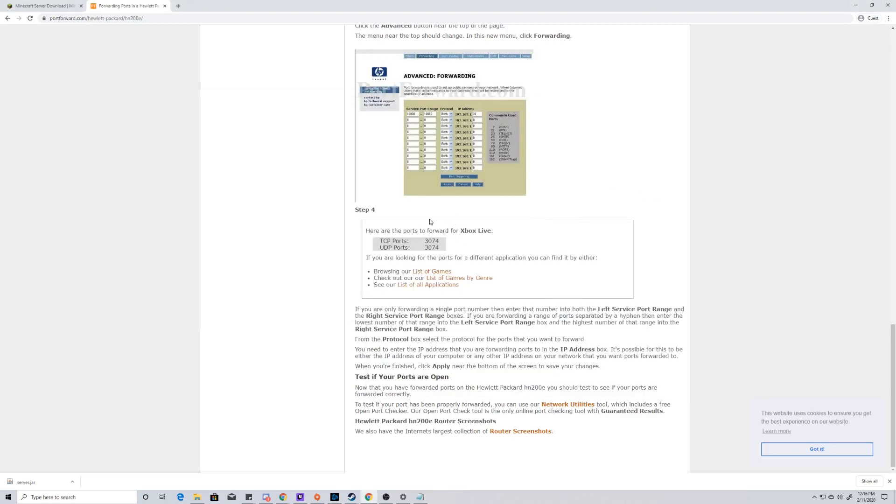
pyautogui.click(420, 497)
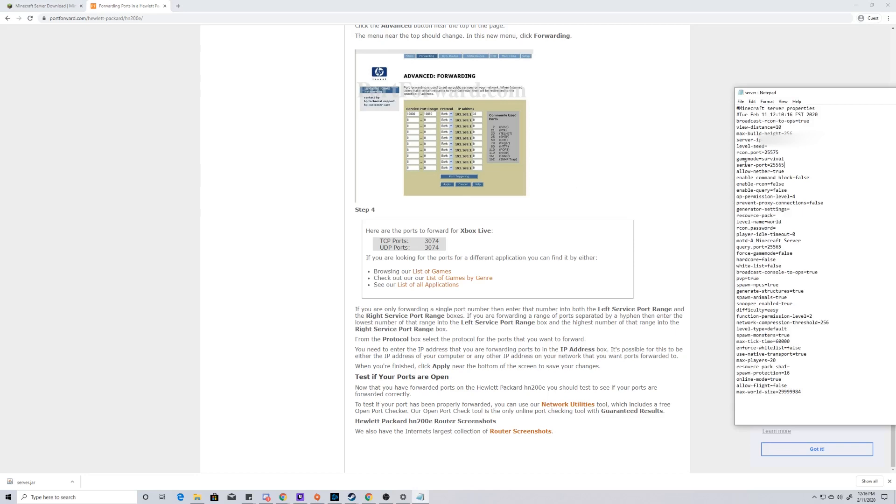
pyautogui.doubleClick(773, 152)
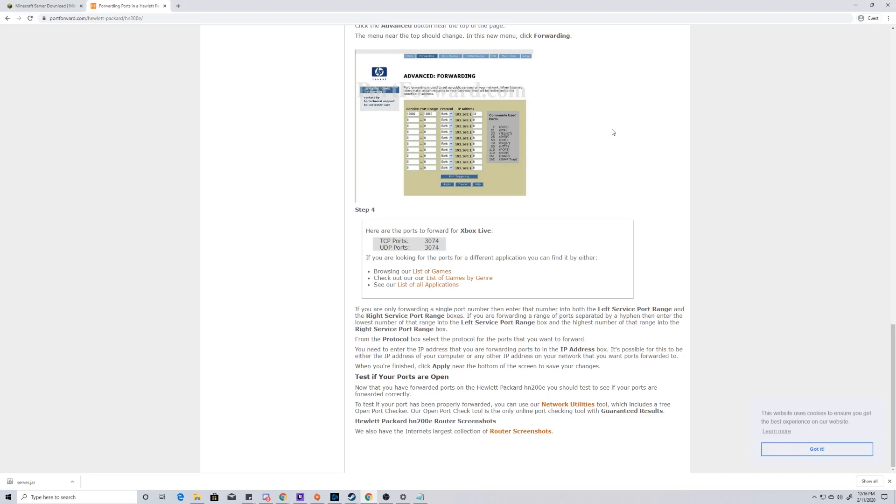
pyautogui.moveTo(511, 241)
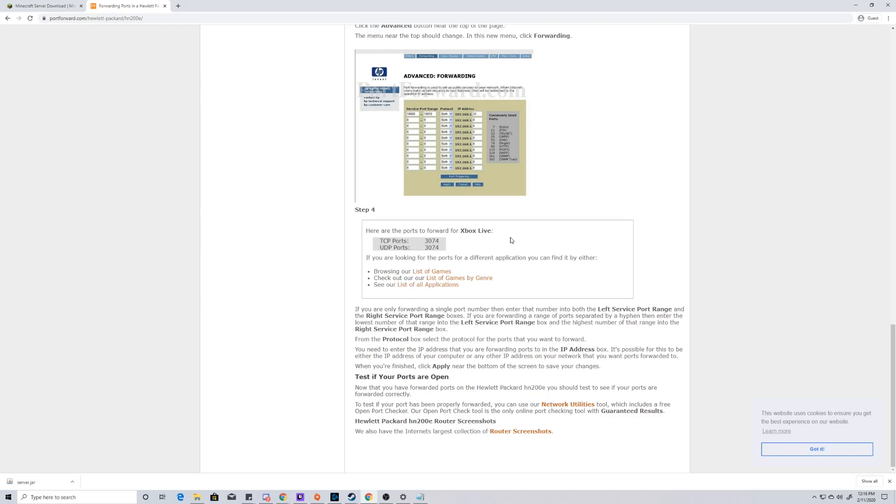
# Step: Search Windows for Minecraft so the app appears as the best match
pyautogui.scroll(3)
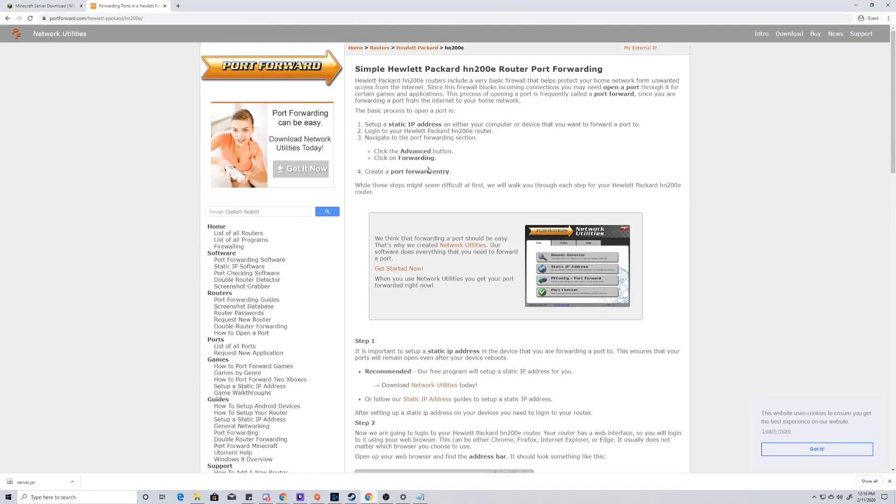
pyautogui.scroll(-3)
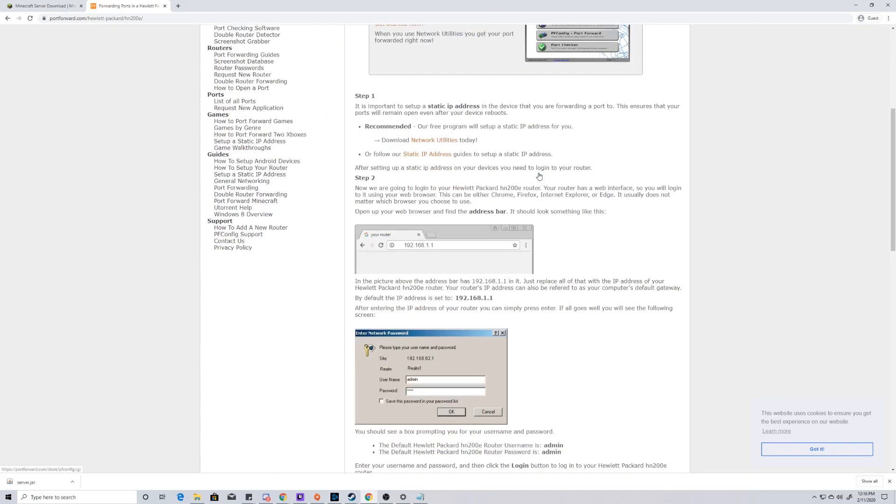
pyautogui.scroll(-3)
pyautogui.write('mine')
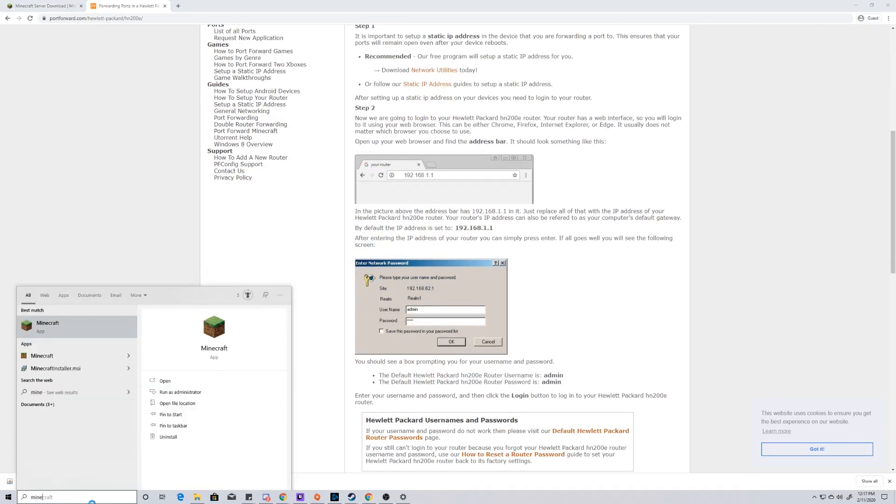
# Step: Start Minecraft Java Edition 1.15.2 from the launcher to reach its title screen
pyautogui.click(48, 326)
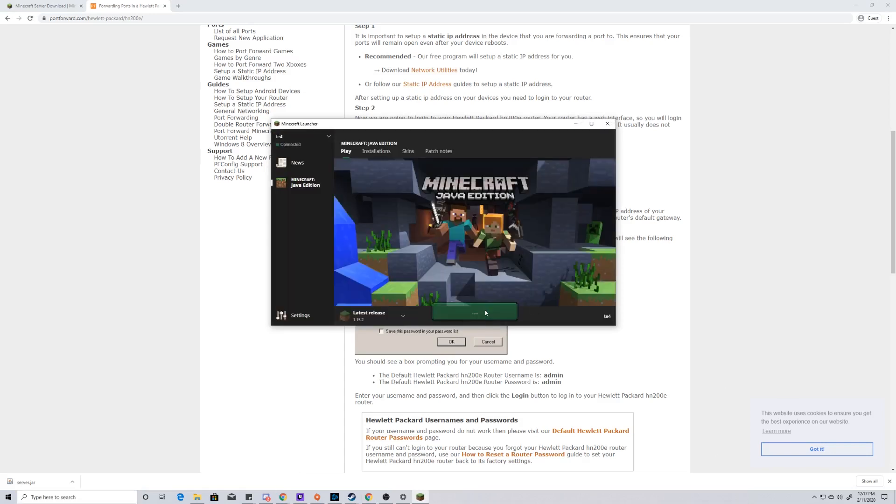
pyautogui.click(474, 312)
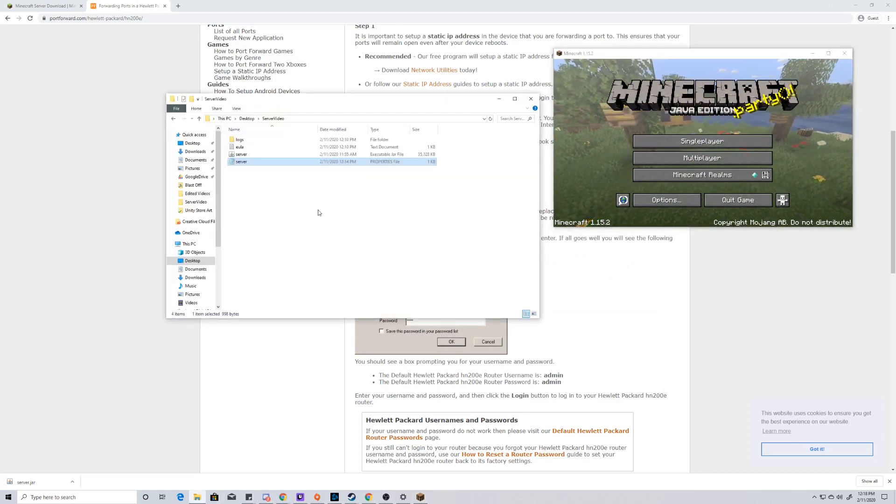
pyautogui.moveTo(257, 154)
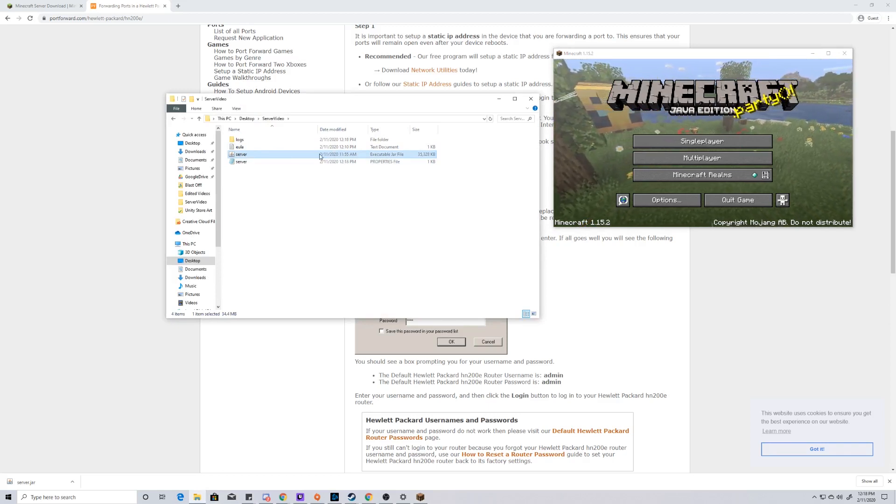
# Step: Start the server from server.jar and reach the game's Multiplayer Direct Connect prompt
pyautogui.doubleClick(241, 154)
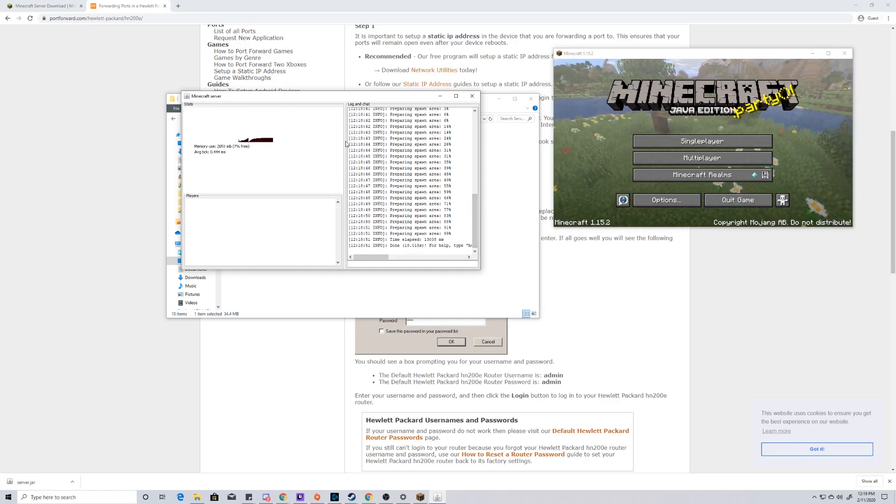
pyautogui.click(702, 158)
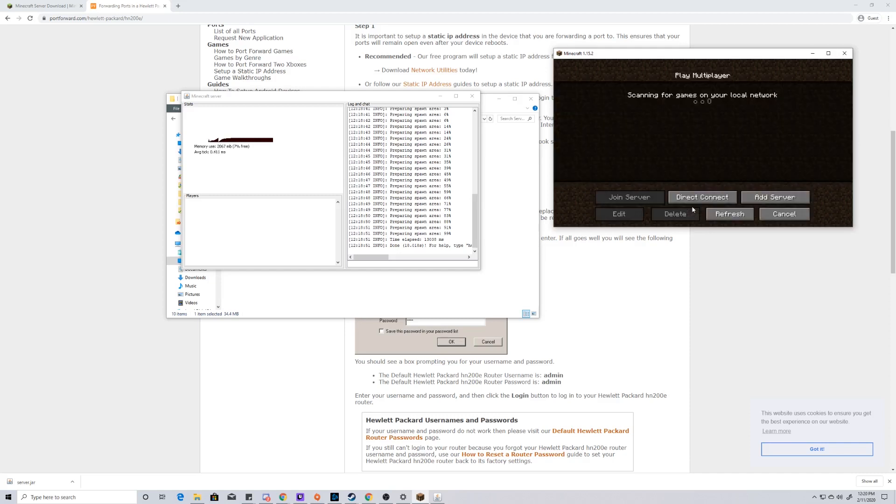
pyautogui.click(702, 197)
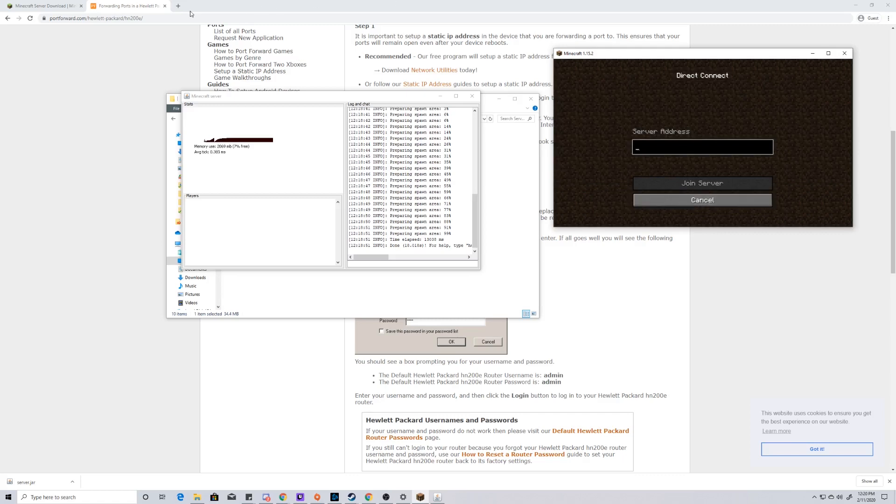
pyautogui.moveTo(179, 6)
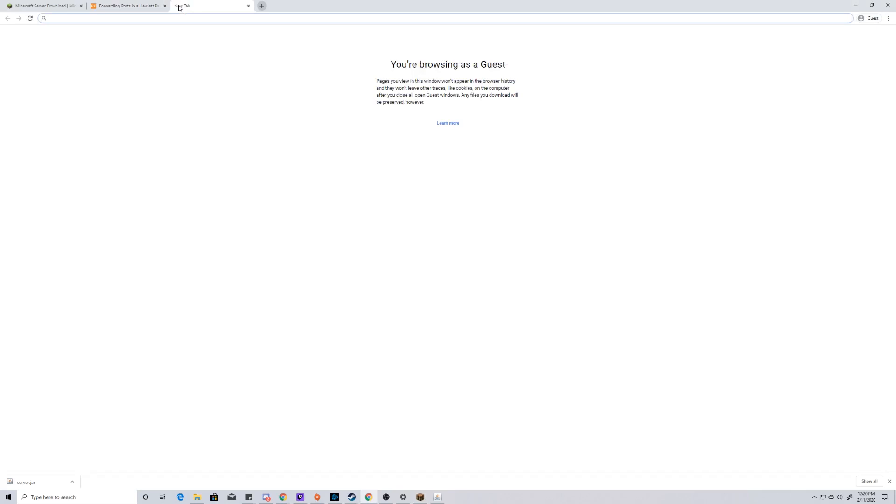
# Step: Look up the public IP address via whatismyipaddress.com and return to the game
pyautogui.write('what is my')
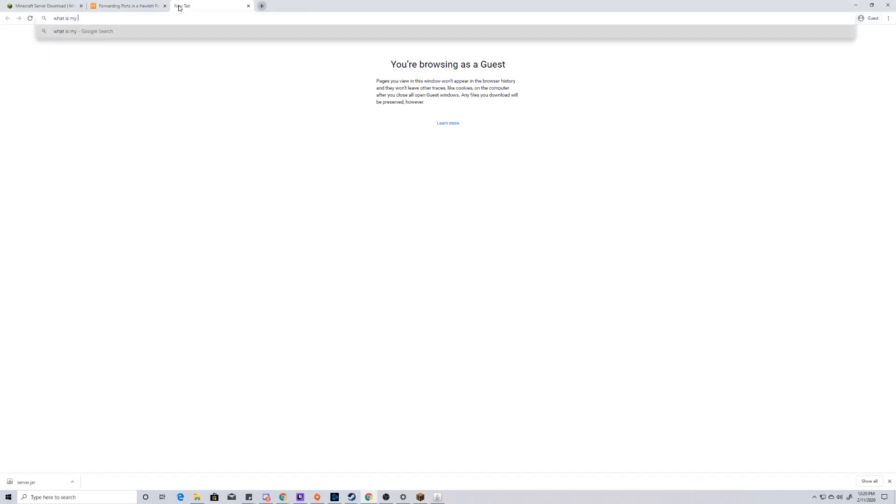
pyautogui.write('ipaddr')
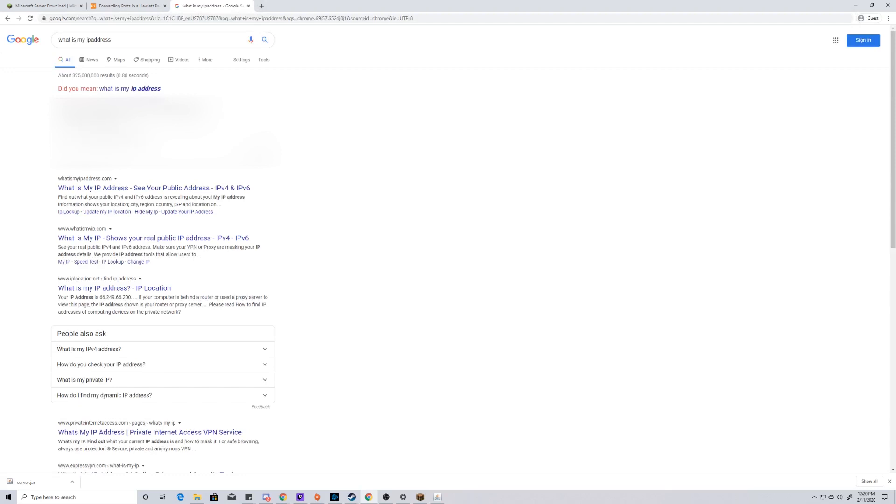
pyautogui.moveTo(154, 187)
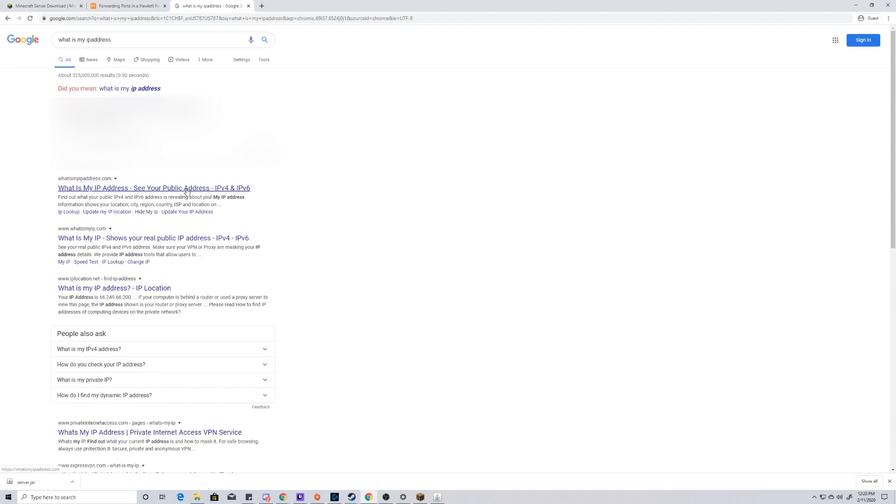
pyautogui.click(153, 187)
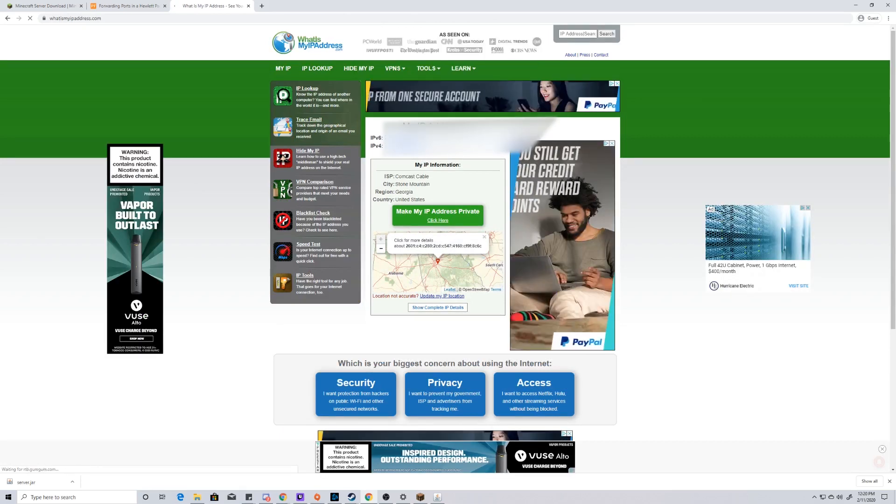
pyautogui.click(126, 6)
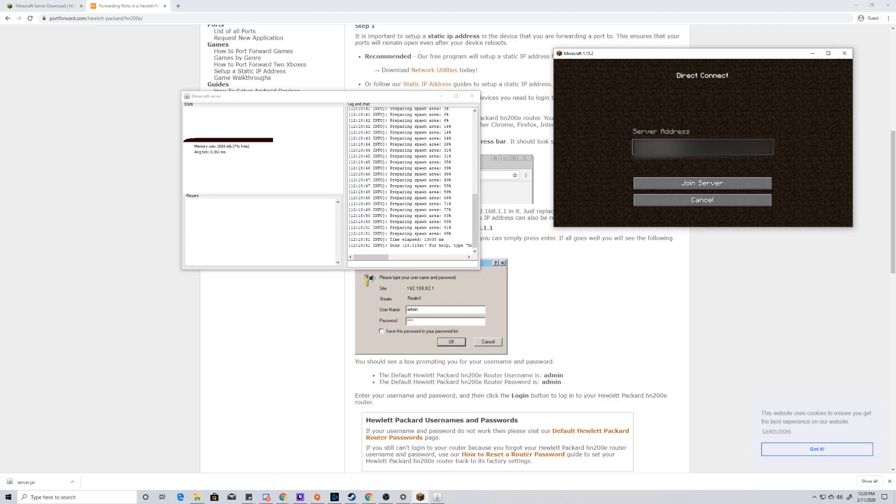
# Step: Look up the port 25565 in the server properties file for the external address
pyautogui.click(701, 147)
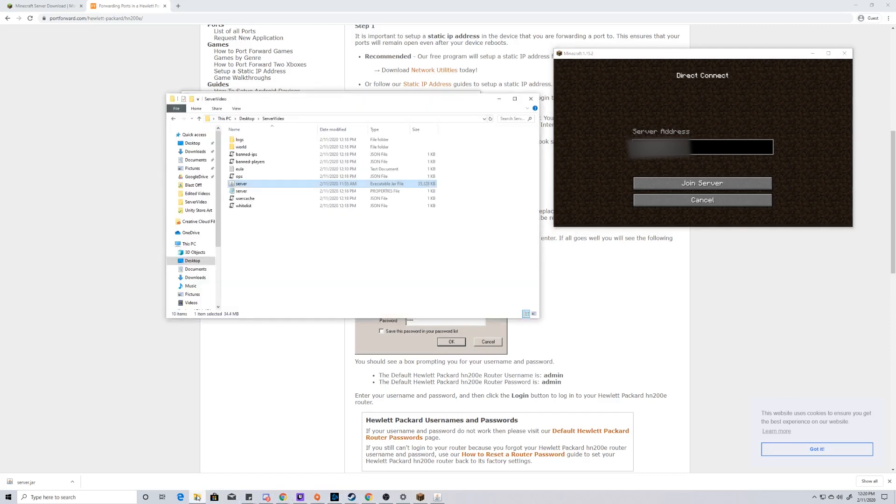
pyautogui.doubleClick(240, 190)
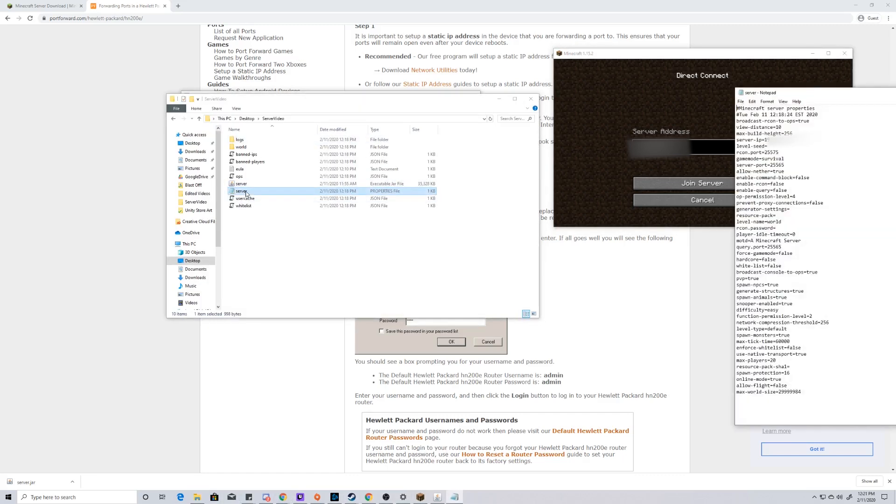
pyautogui.click(240, 190)
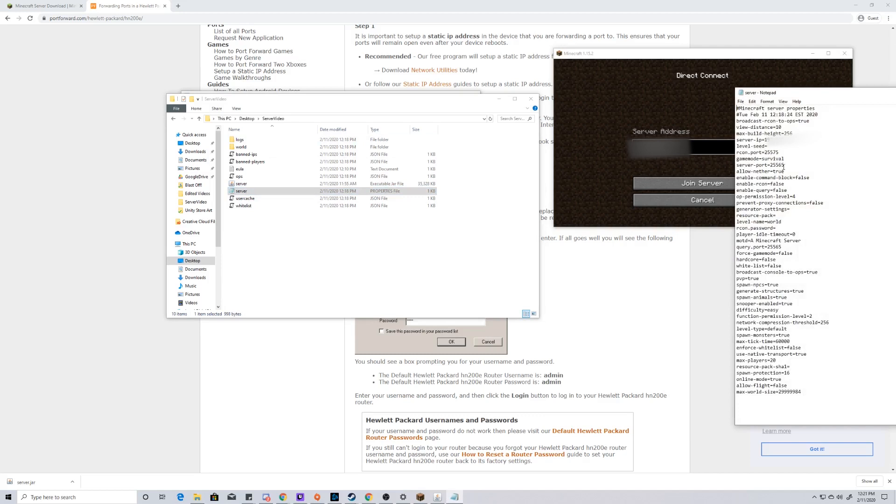
pyautogui.doubleClick(775, 166)
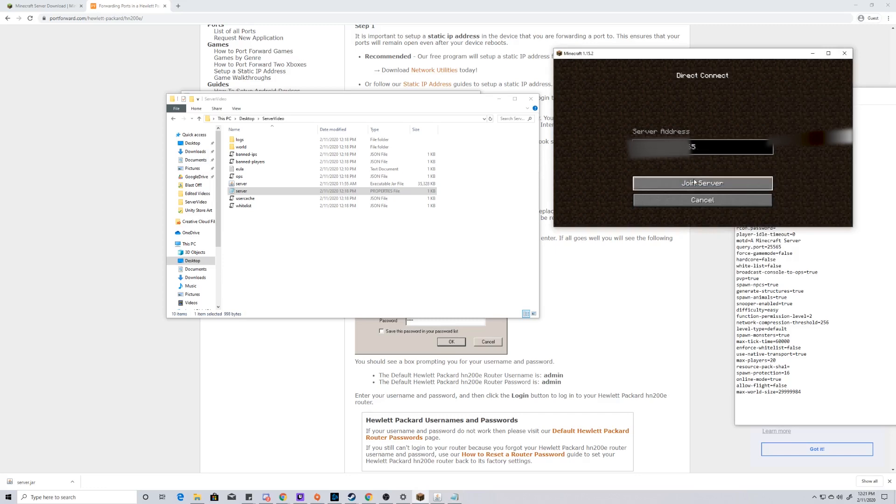
# Step: Join the server at the external IP on port 25565 and return to the world from the pause menu
pyautogui.click(702, 183)
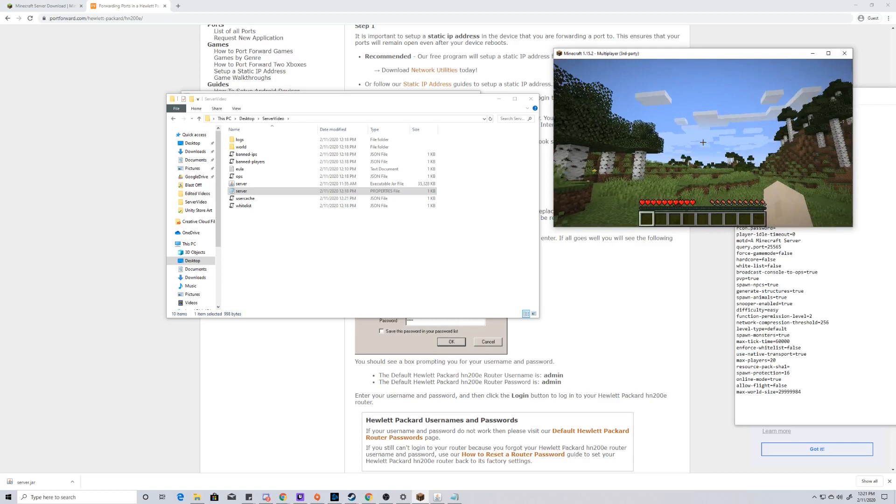
pyautogui.press('Escape')
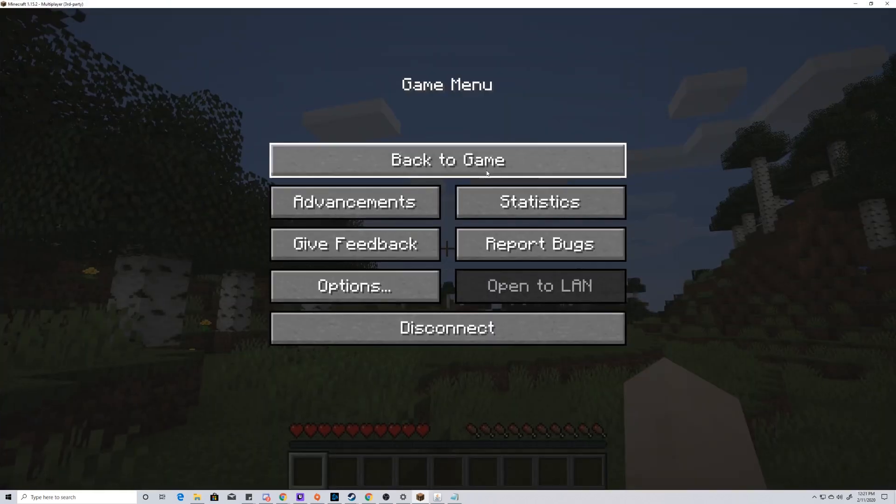
pyautogui.click(447, 160)
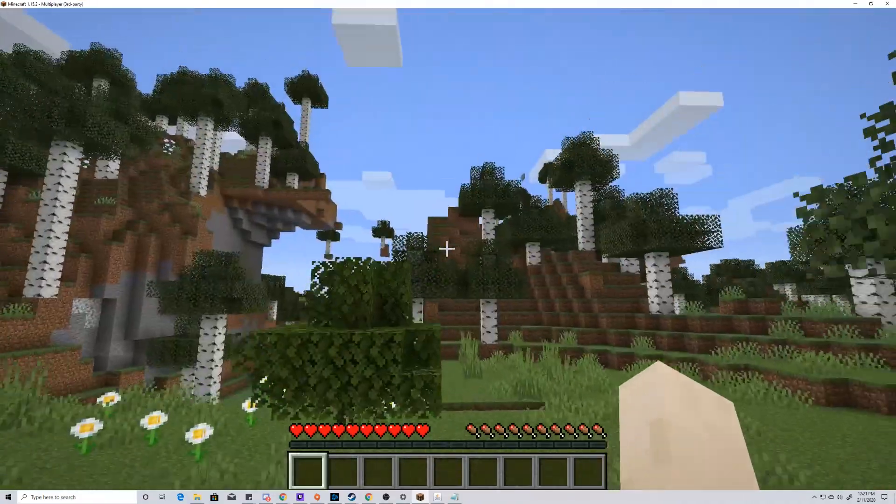